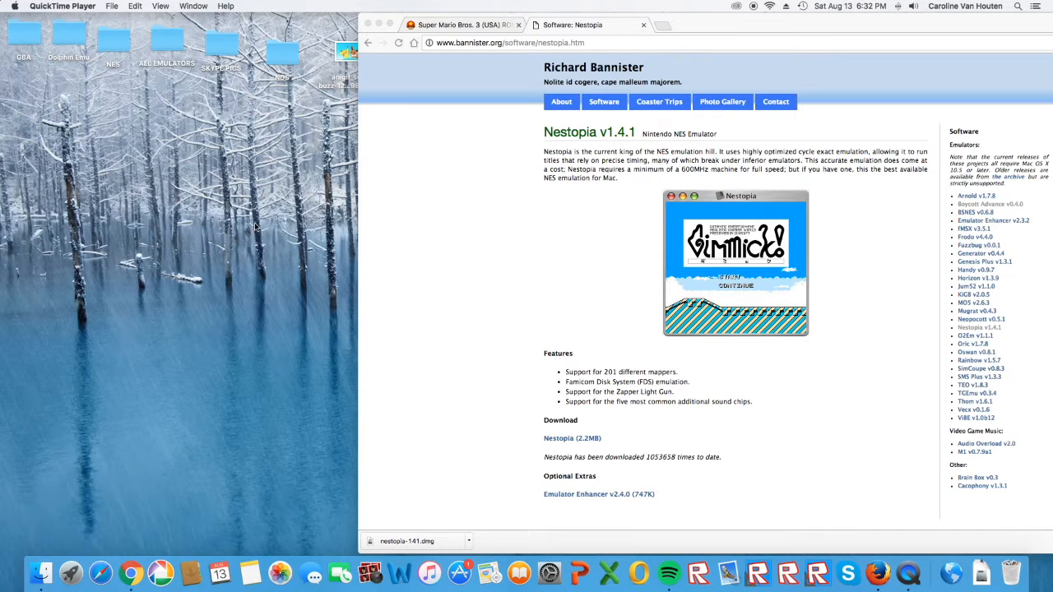
# Return to the Super Mario Bros. 3 (USA) ROM tab in Chrome.
pyautogui.click(461, 25)
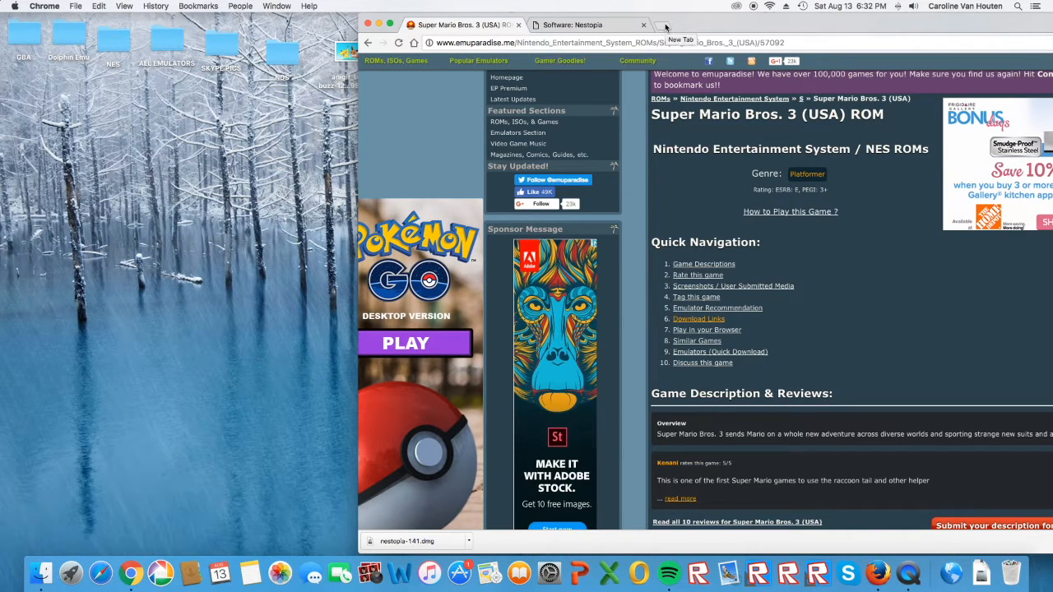
# Search Google for 'pacman' and open Emuparadise's Pac-Man (USA) (Namco) ROM page.
pyautogui.click(664, 26)
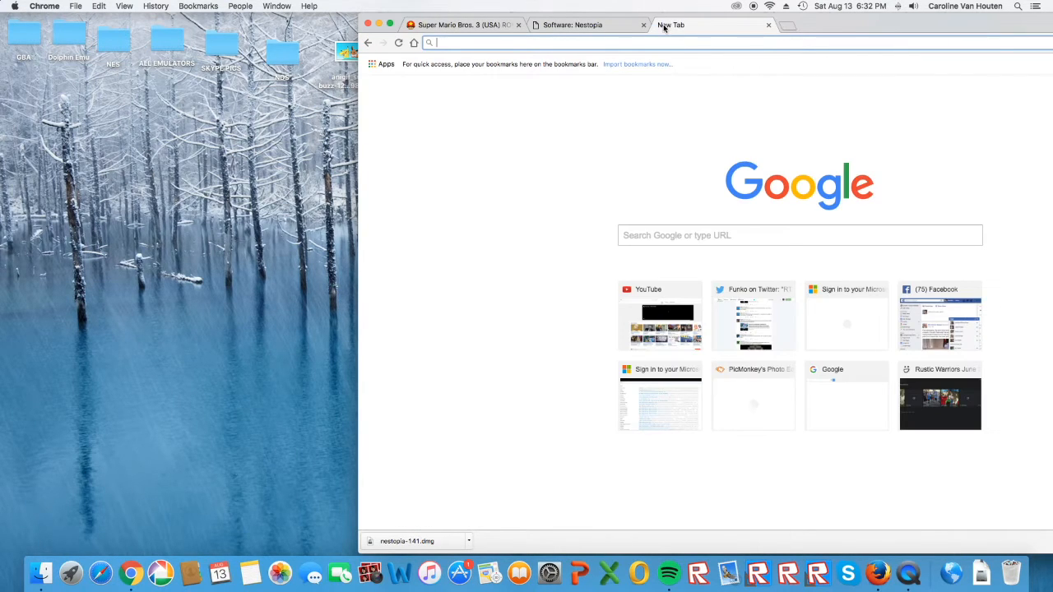
pyautogui.write('pacman nes rom')
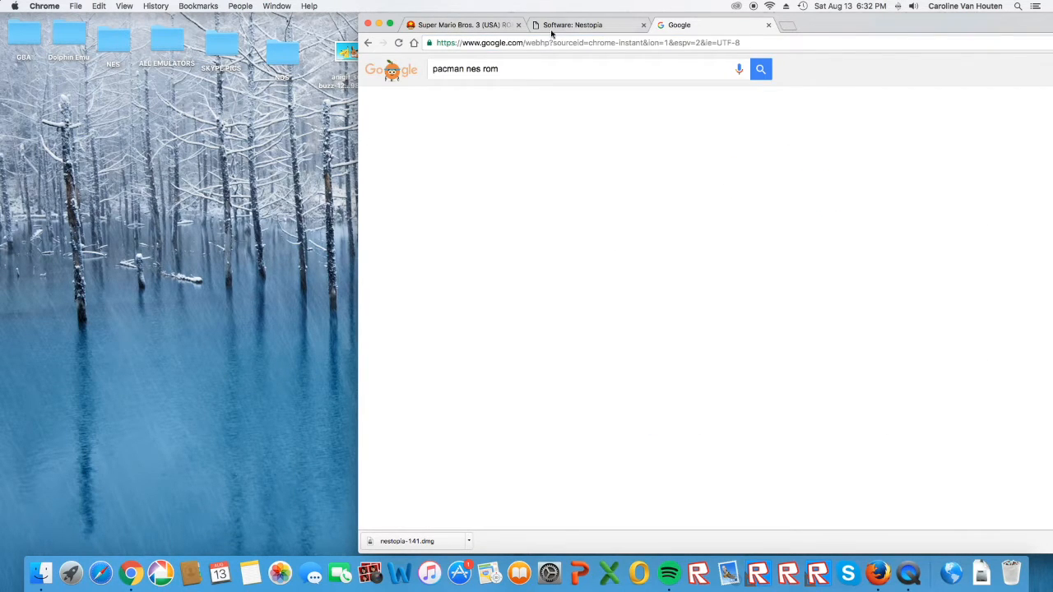
pyautogui.press('enter')
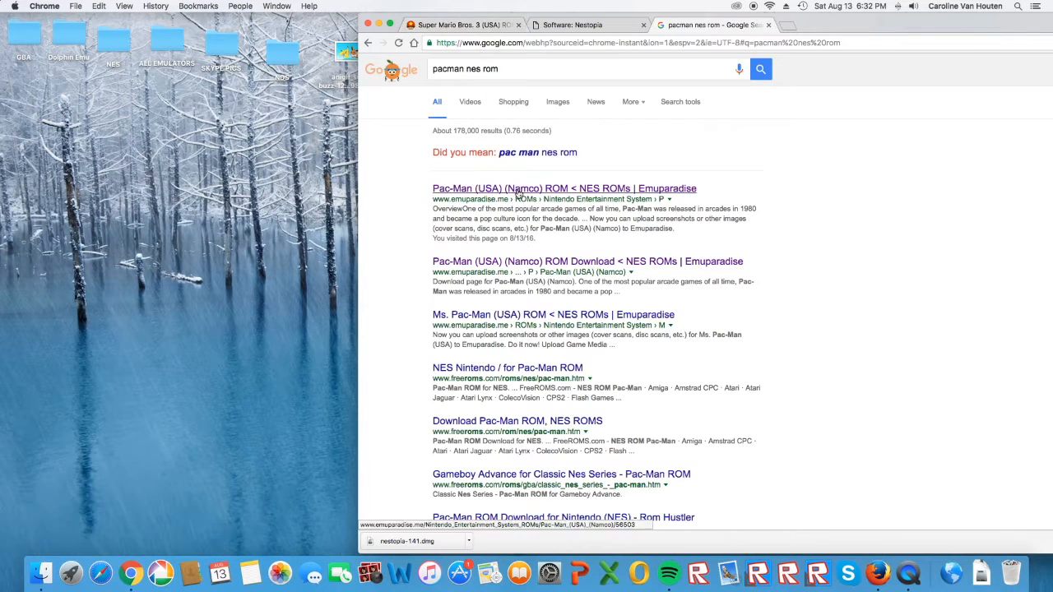
pyautogui.click(563, 188)
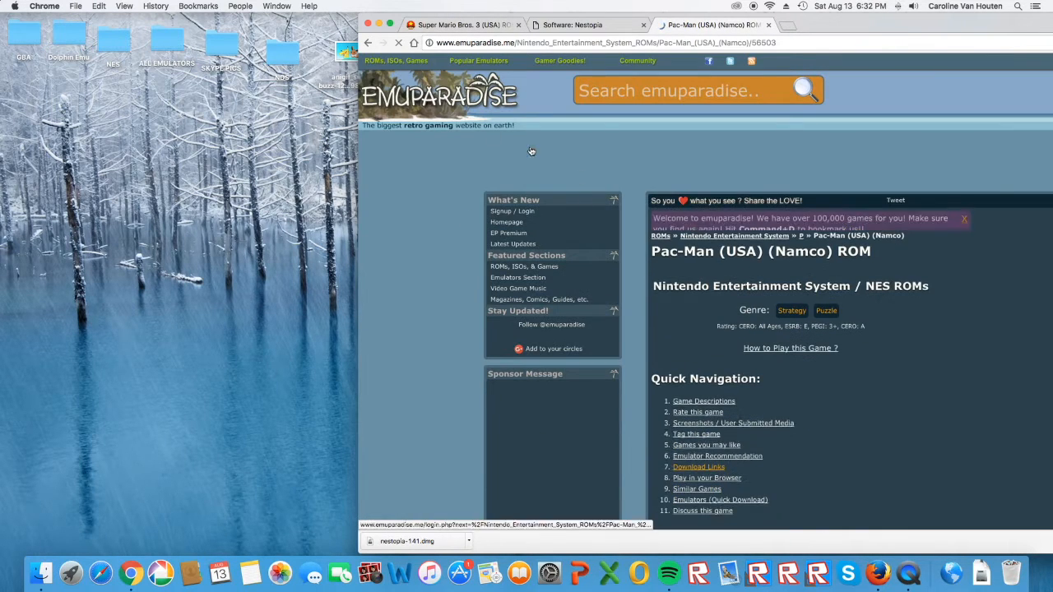
# On the Super Mario Bros. 3 page, start 'Download Super Mario Bros. 3 (USA)' and view Direct Download.
pyautogui.click(479, 60)
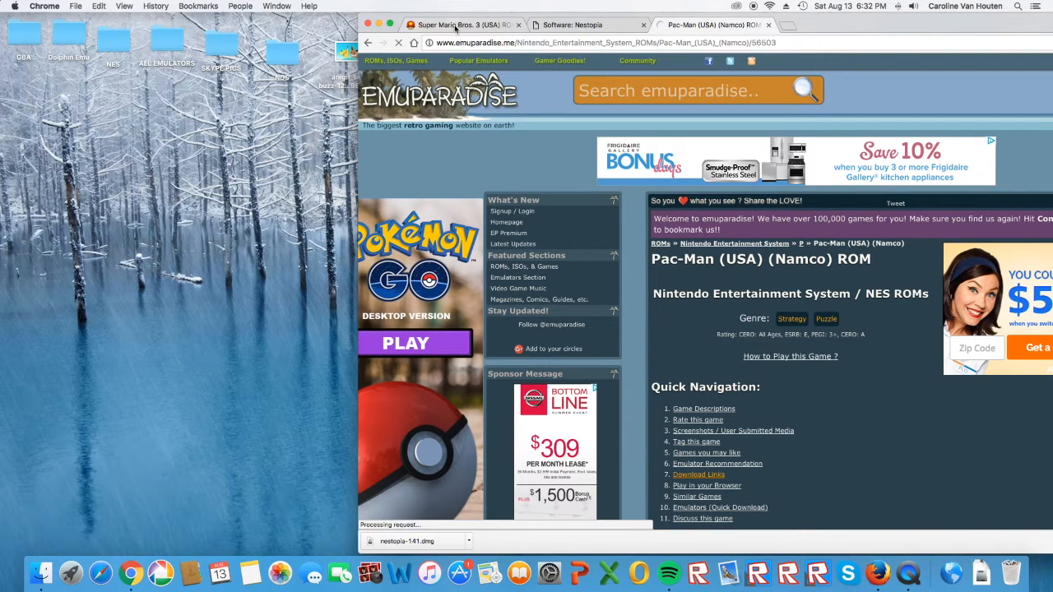
pyautogui.click(461, 25)
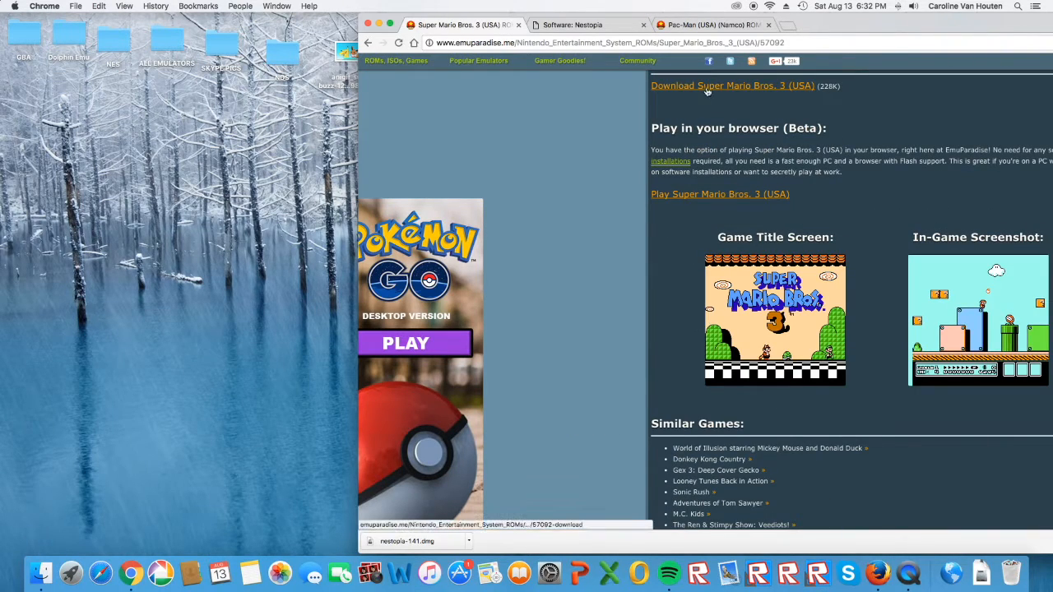
pyautogui.click(732, 85)
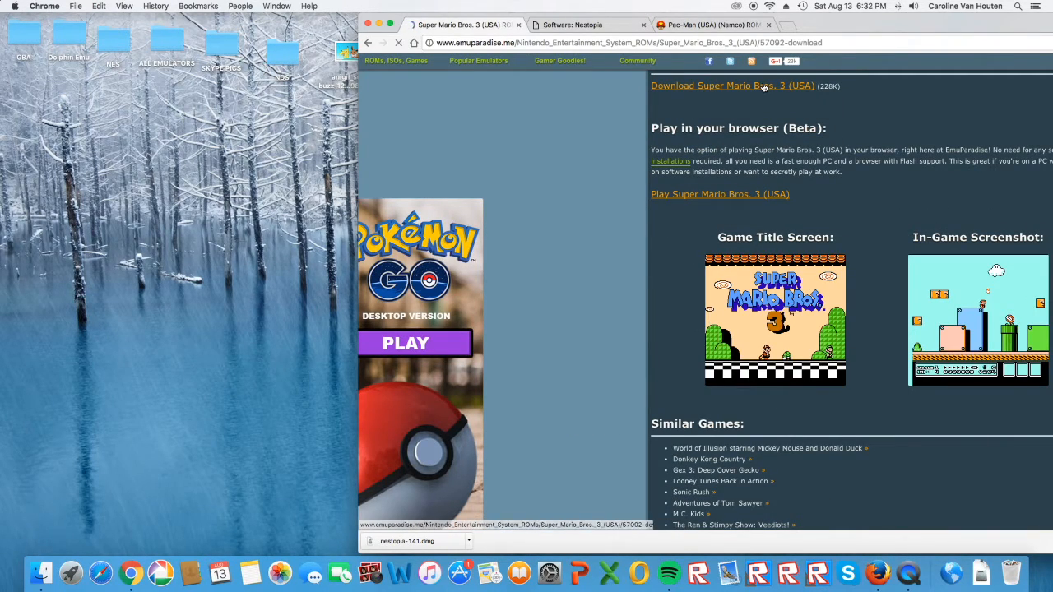
pyautogui.click(731, 85)
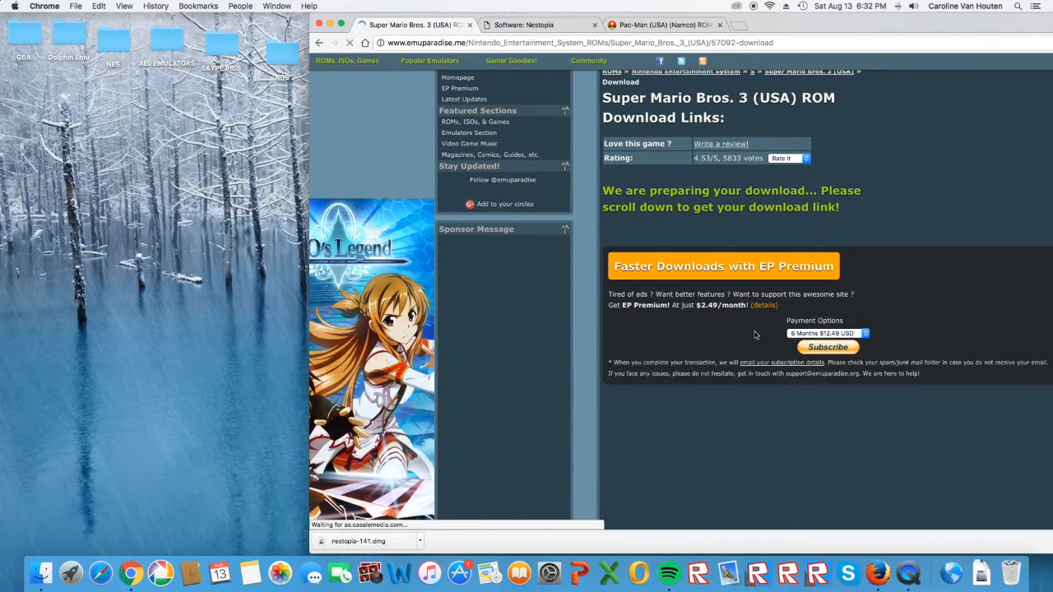
pyautogui.scroll(-3)
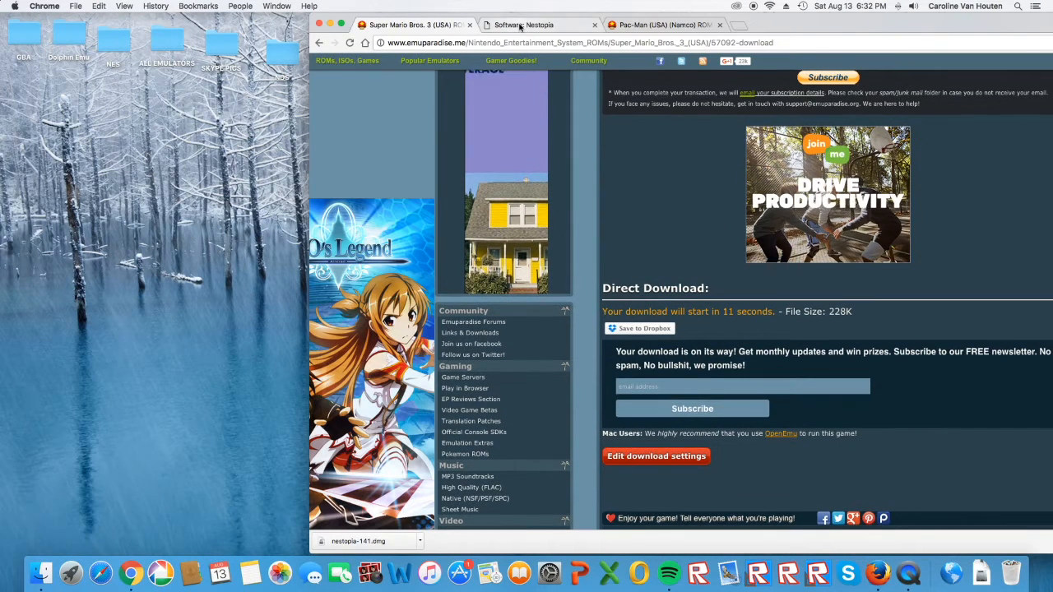
# Download Nestopia (2.2MB) from the bannister.org Nestopia page.
pyautogui.click(537, 24)
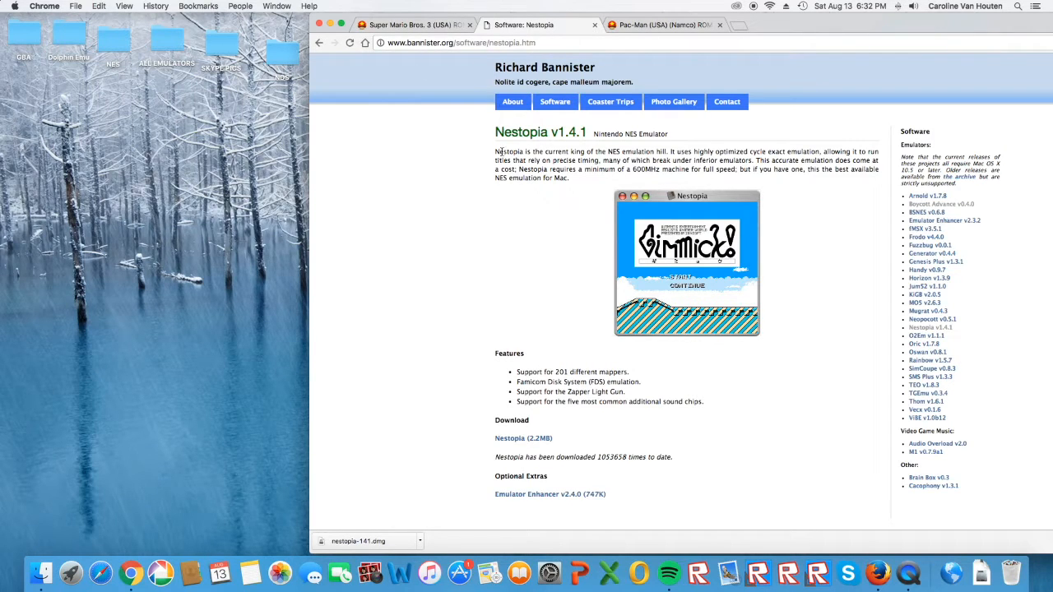
pyautogui.click(523, 438)
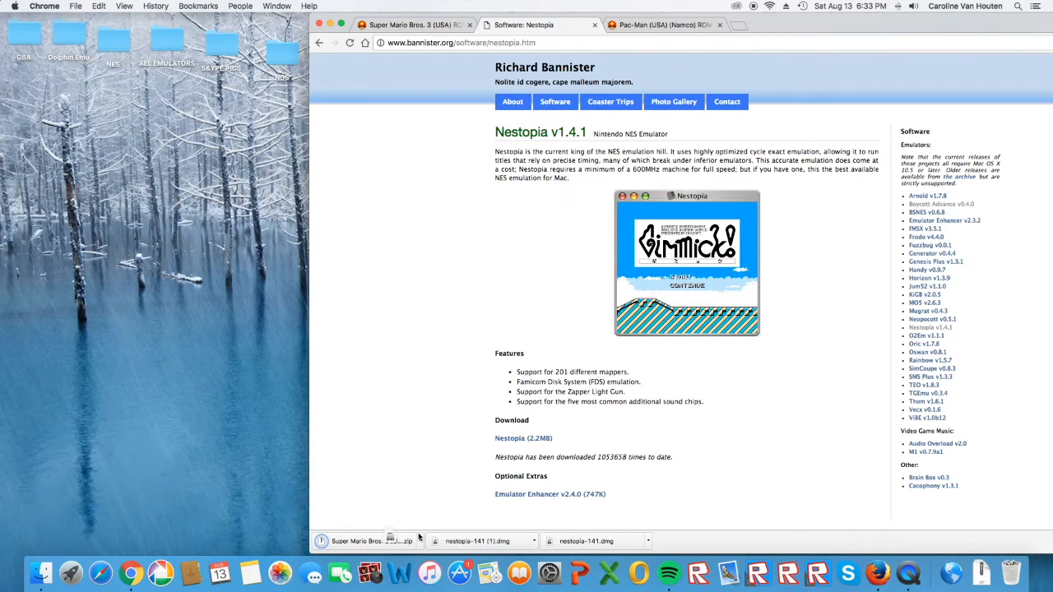
pyautogui.scroll(-3)
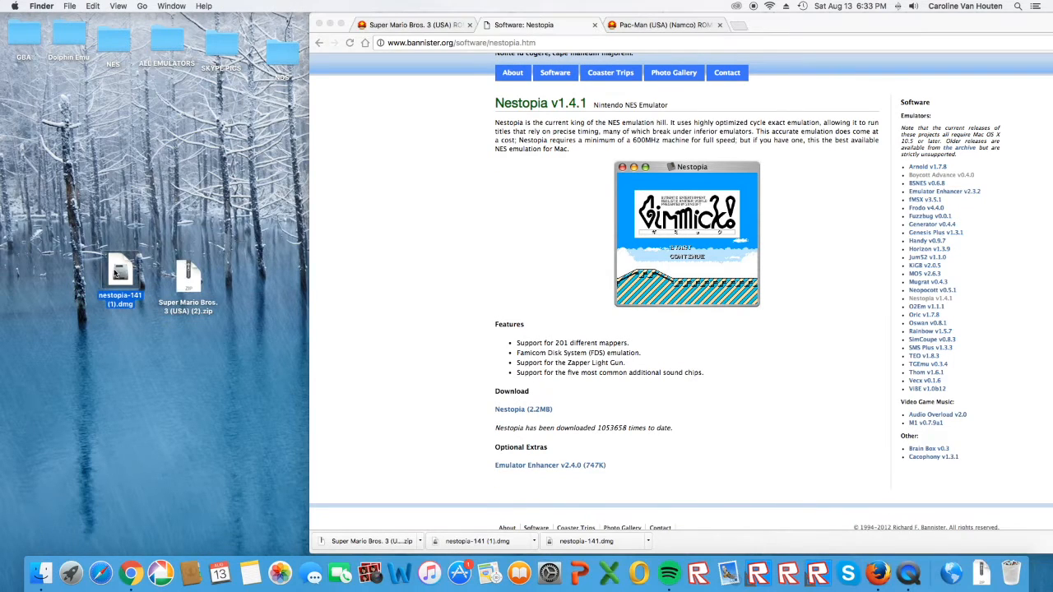
# Mount nestopia-141 (1).dmg, extract Super Mario Bros. 3 (USA) (2).zip, and launch Nestopia.
pyautogui.doubleClick(120, 271)
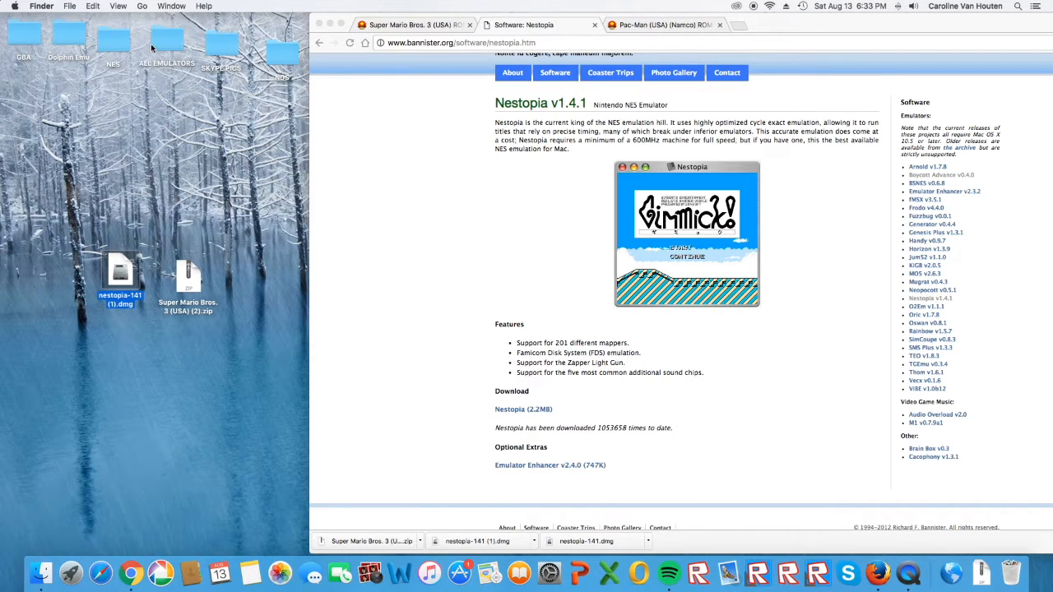
pyautogui.doubleClick(166, 41)
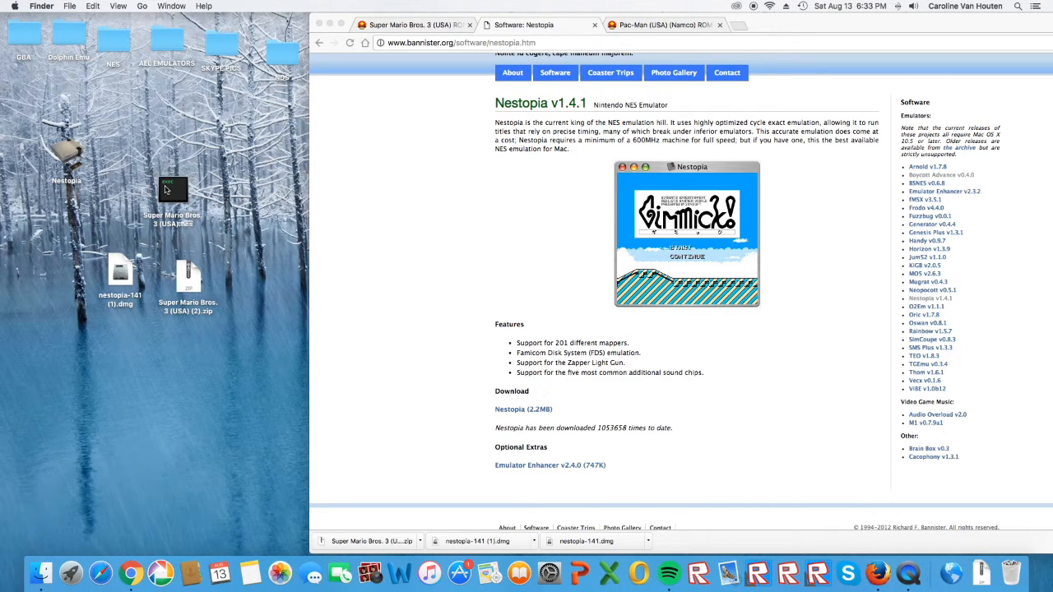
pyautogui.moveTo(159, 171)
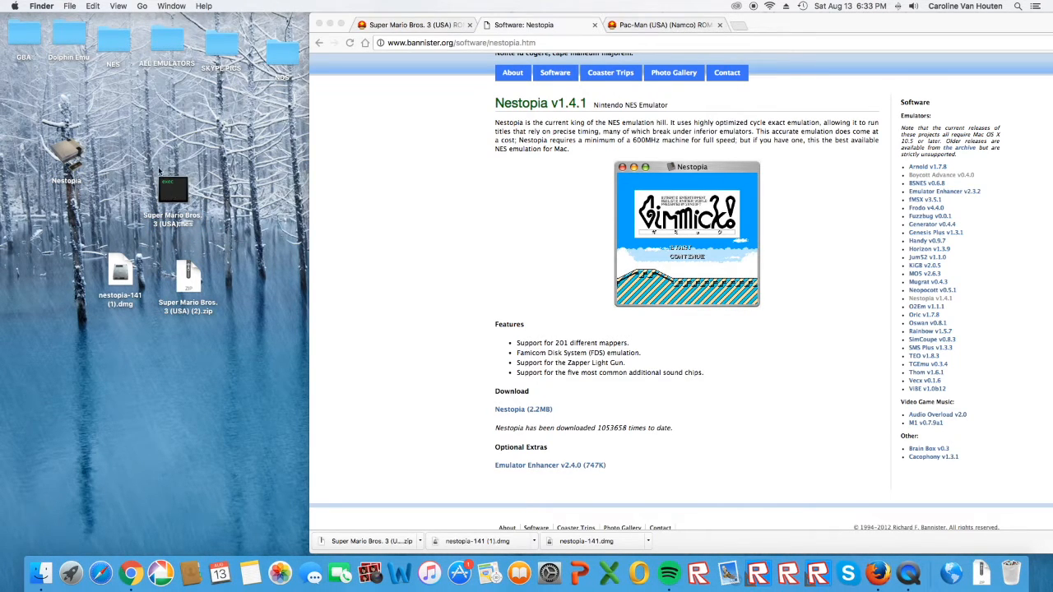
pyautogui.moveTo(177, 199)
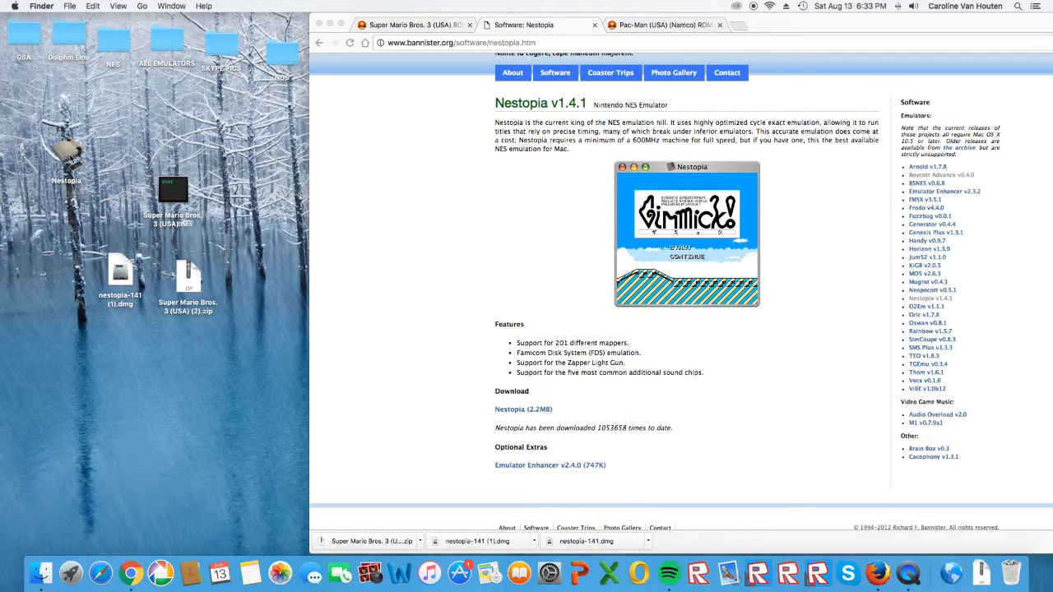
pyautogui.click(67, 156)
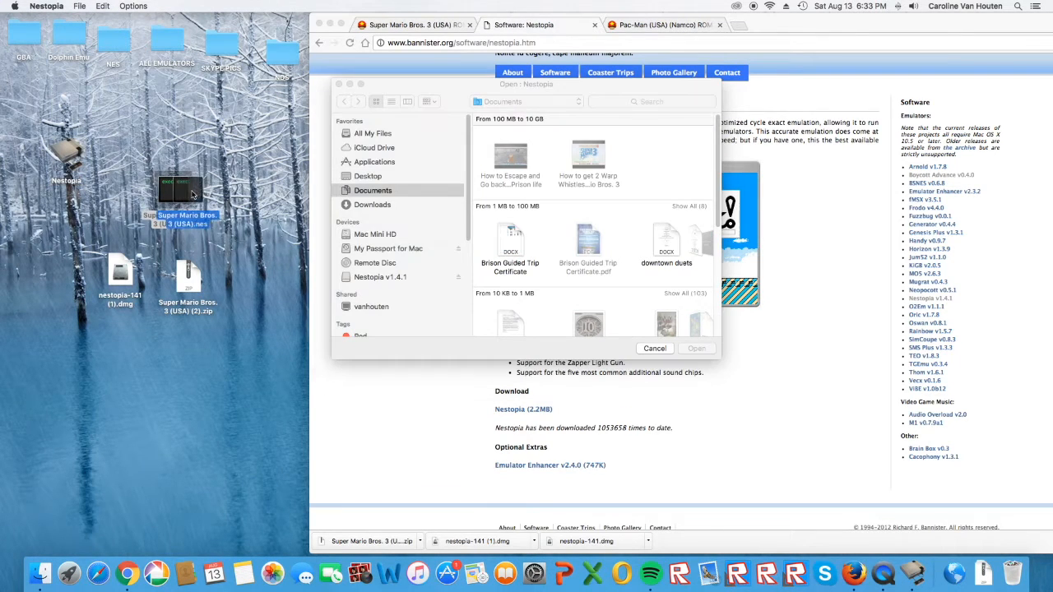
# Open Super Mario Bros. 3 (USA).nes from the Desktop in Nestopia.
pyautogui.click(367, 175)
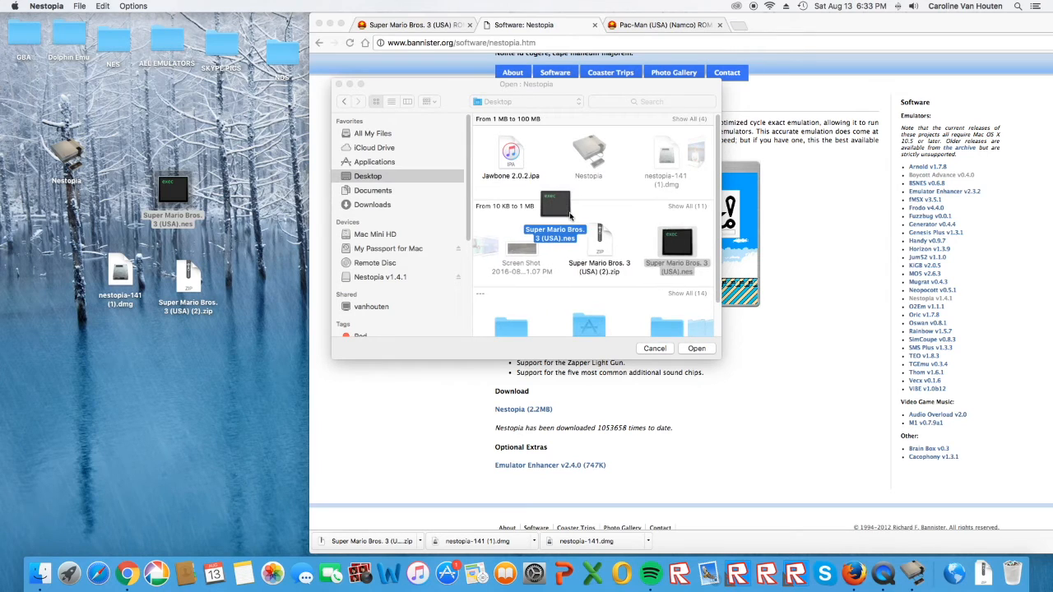
pyautogui.click(676, 243)
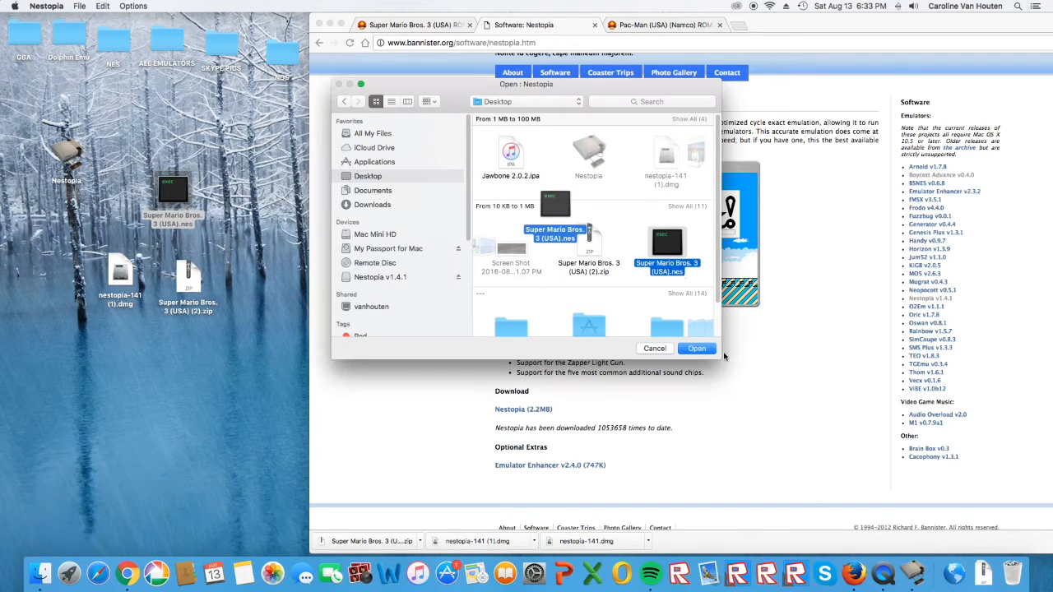
pyautogui.click(695, 348)
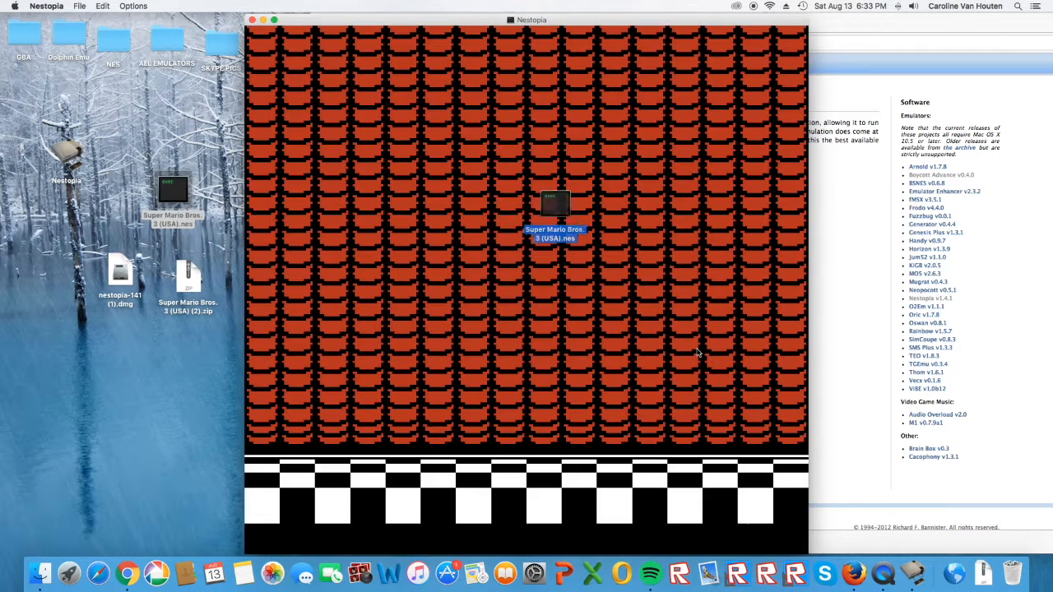